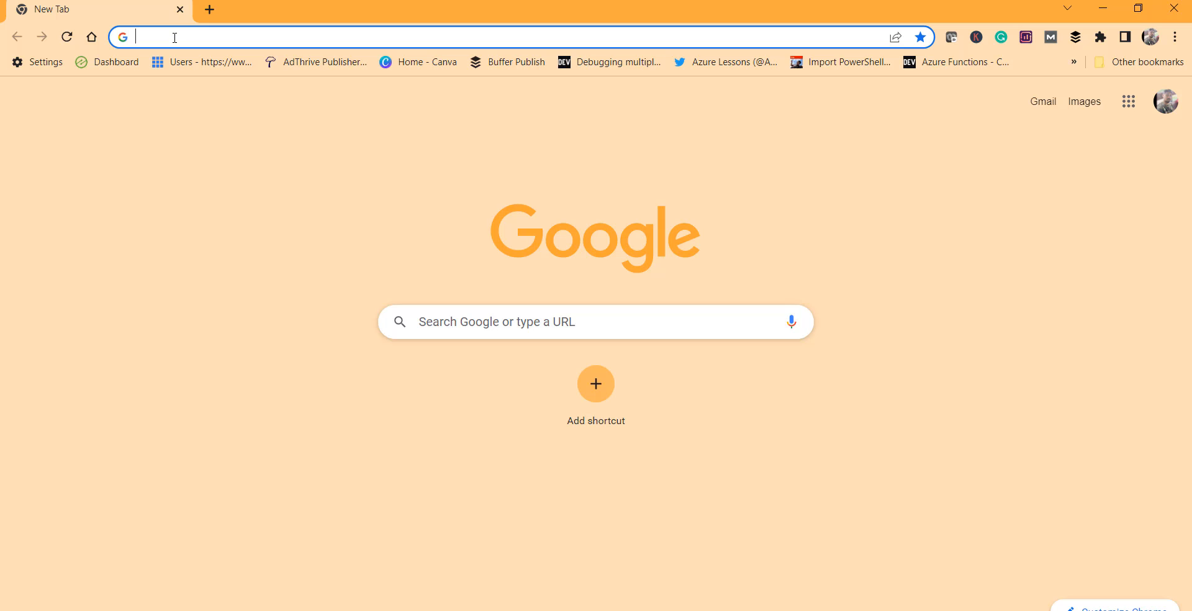
right_click(173, 37)
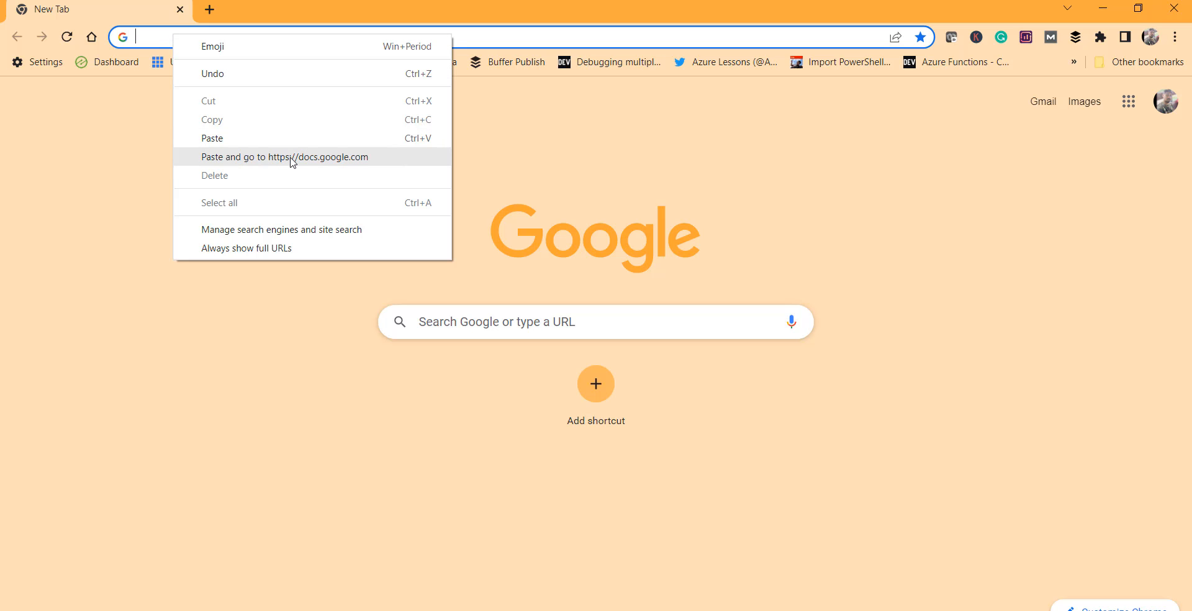
click(283, 157)
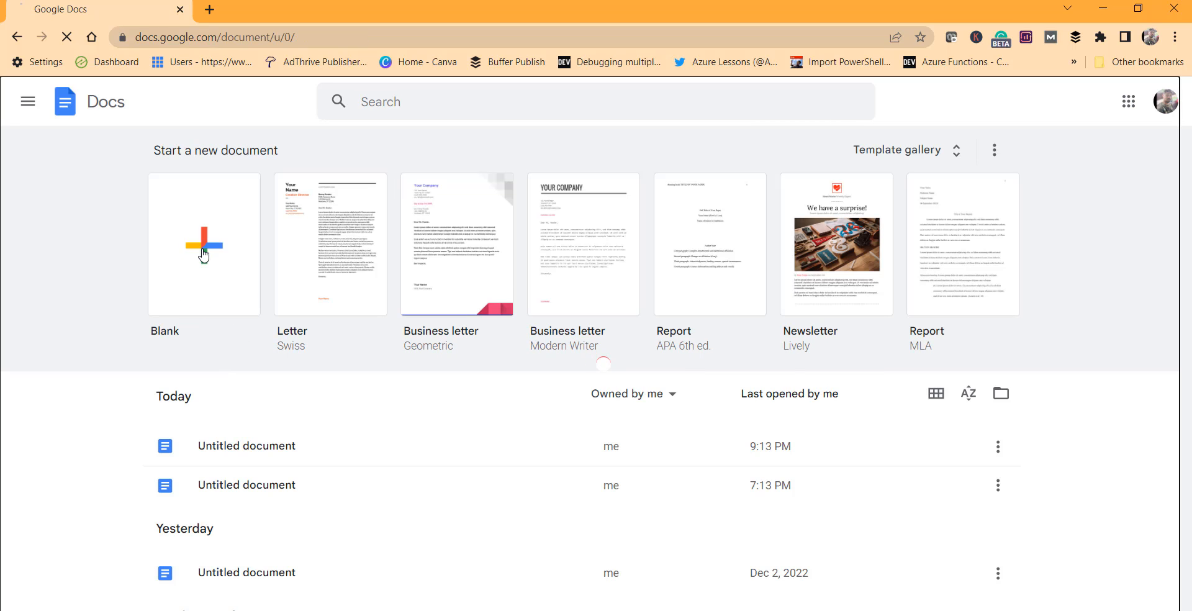
Create a new blank untitled document from the Blank template.
click(204, 244)
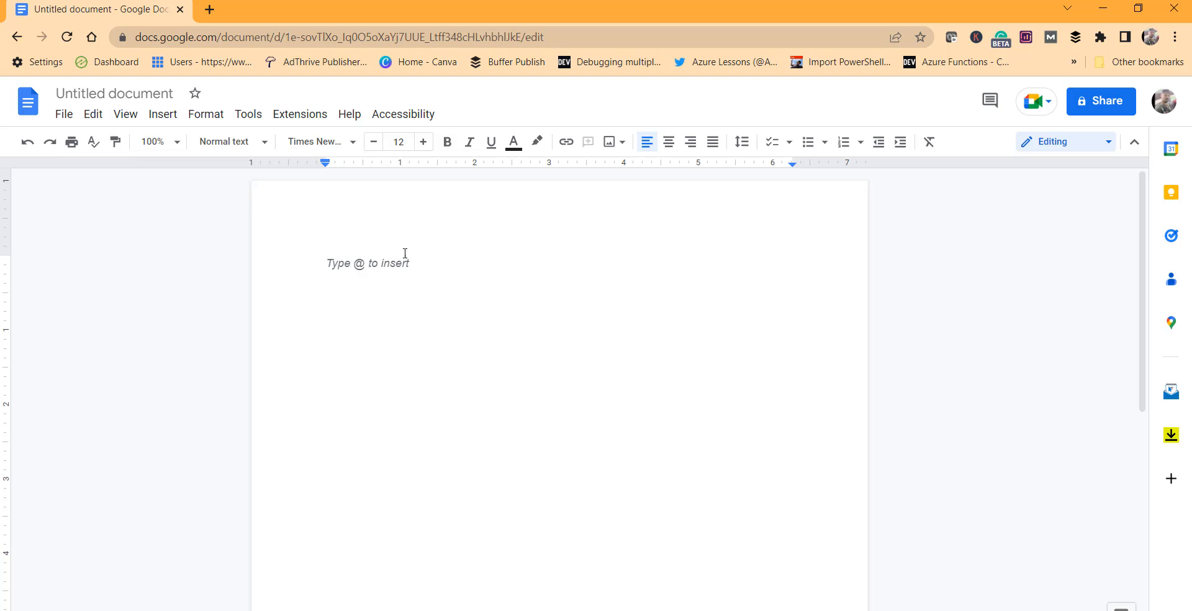
mouse_move(234, 228)
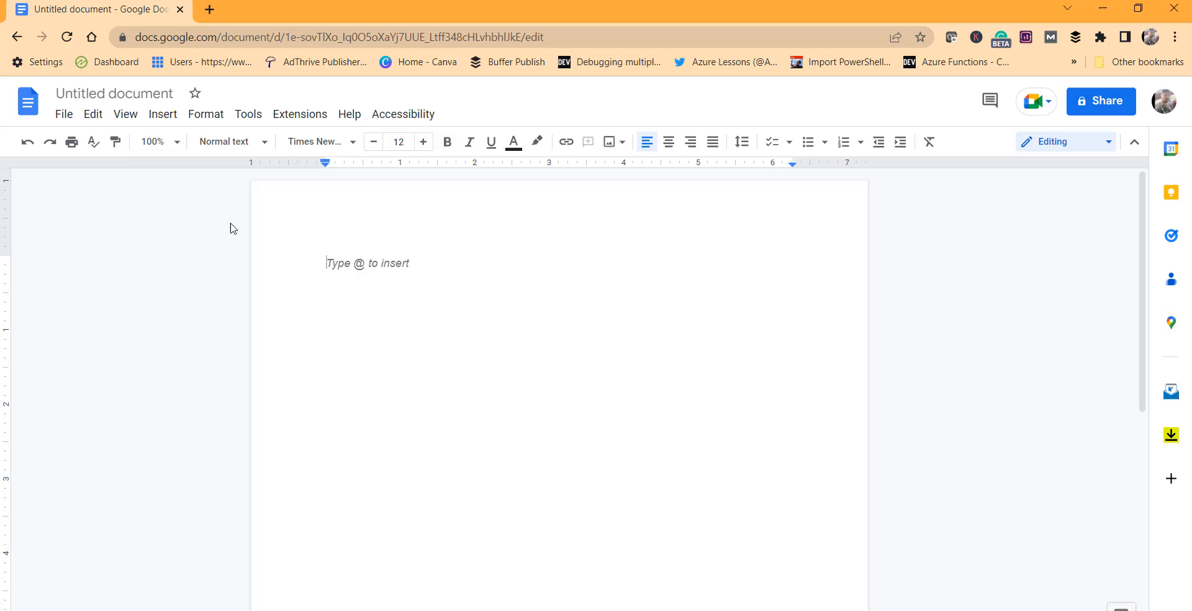
Open Special characters from the Insert menu.
click(163, 115)
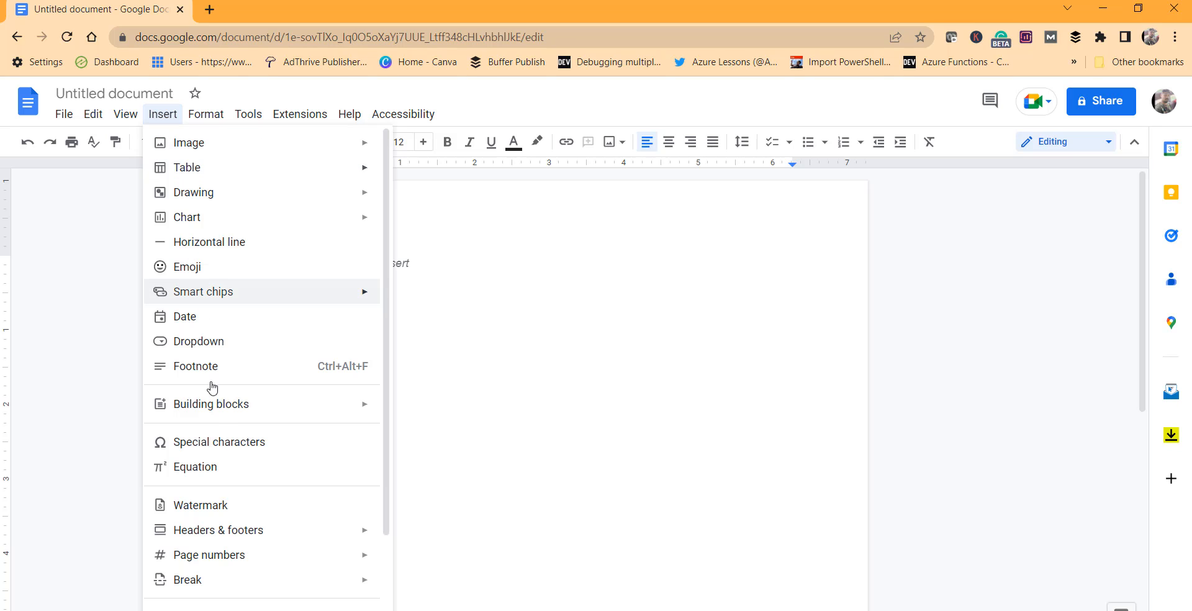
mouse_move(219, 441)
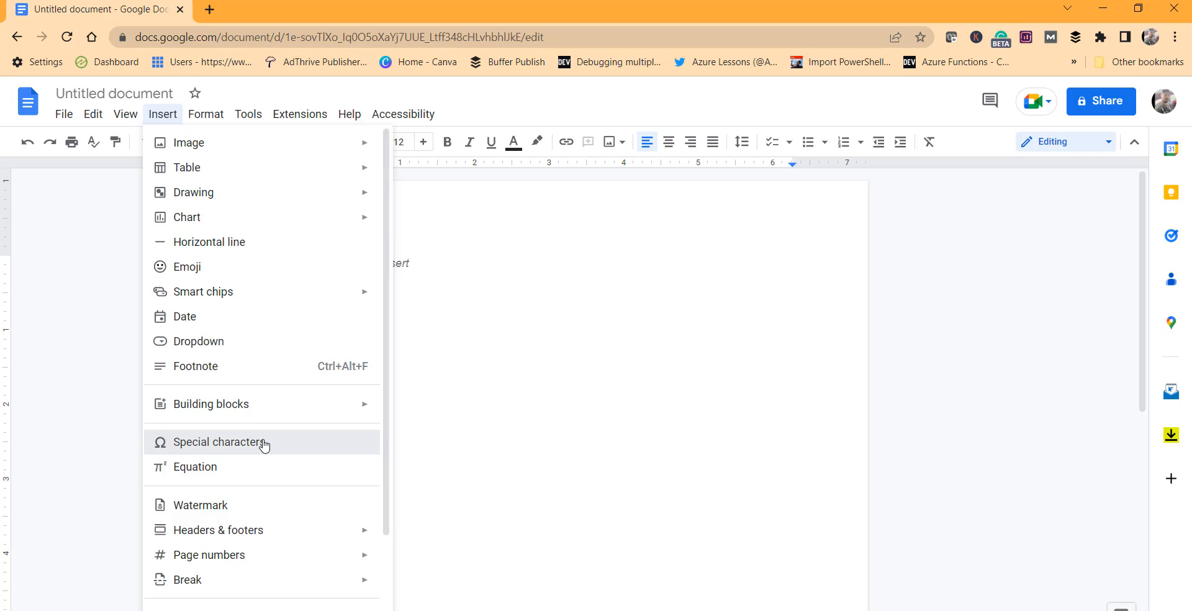
click(225, 441)
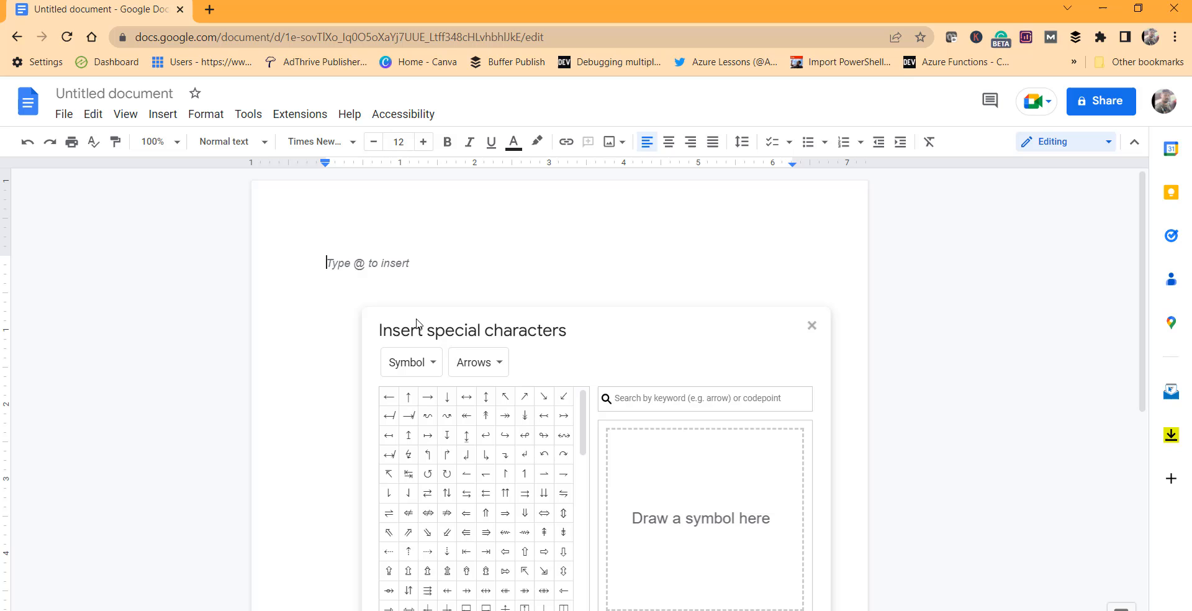
mouse_move(492, 342)
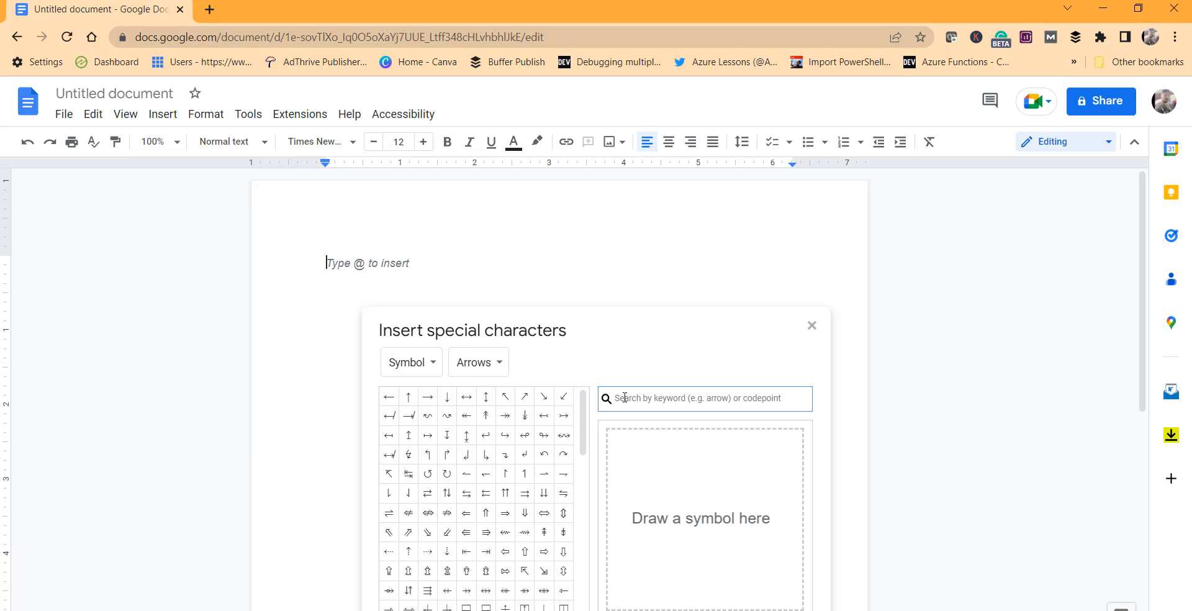
Search 'bra' in special characters and insert the curly brackets { }.
text(bracket)
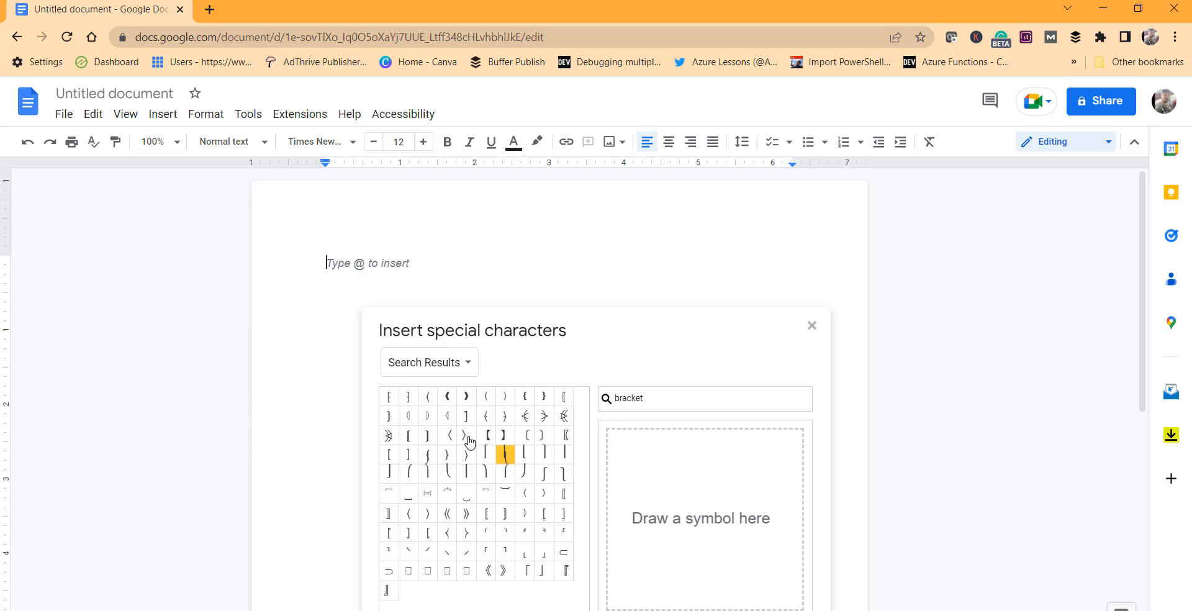
mouse_move(490, 435)
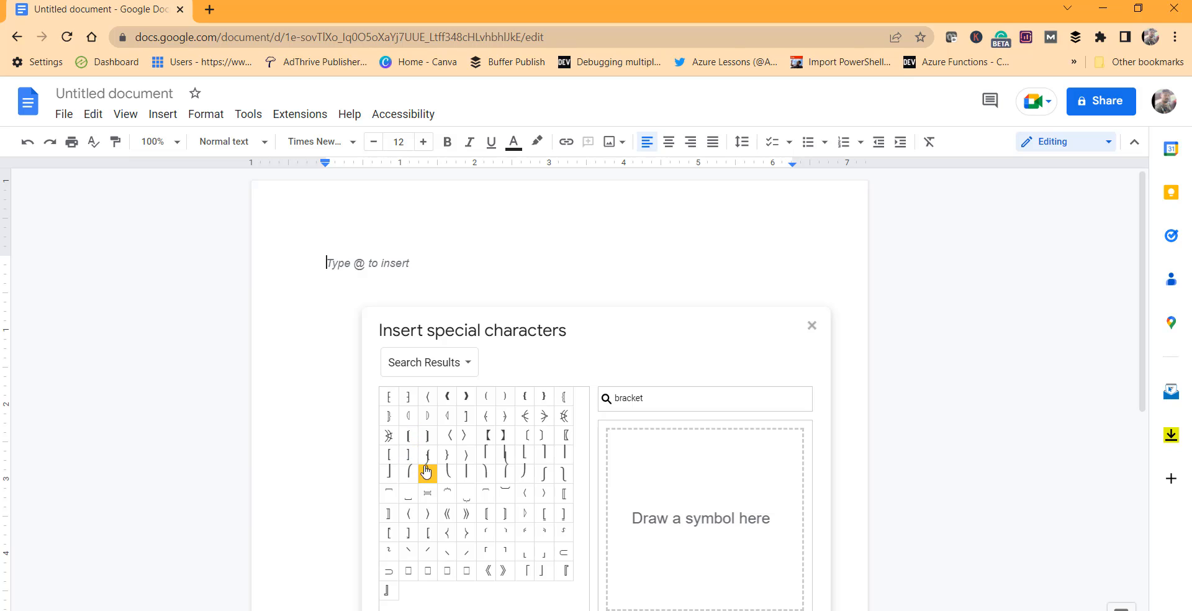
mouse_move(427, 454)
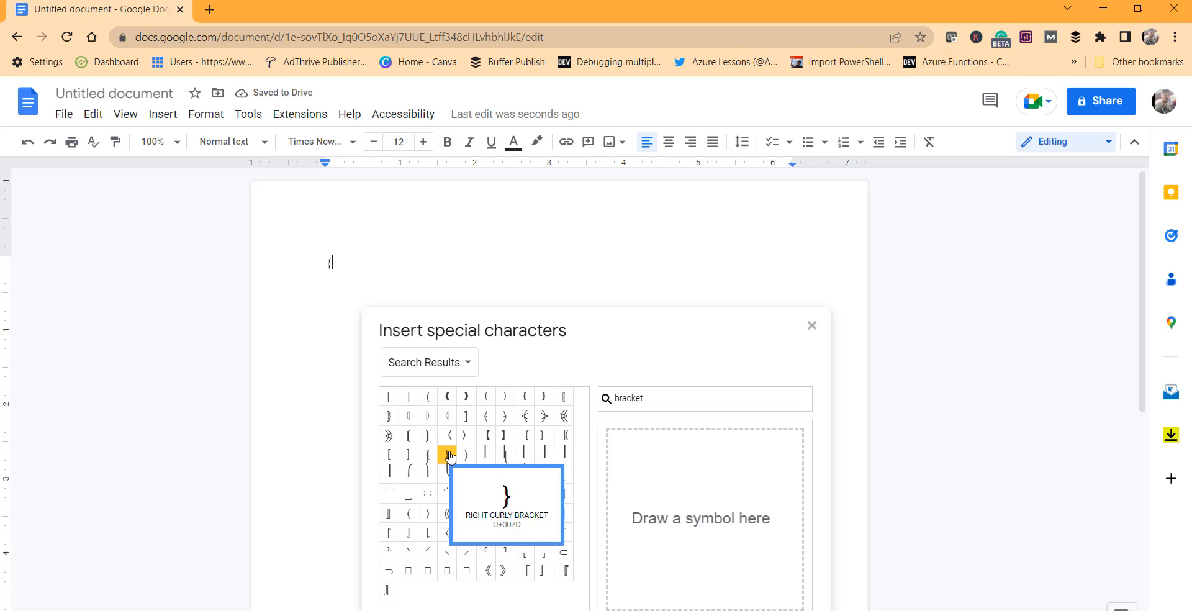
click(447, 455)
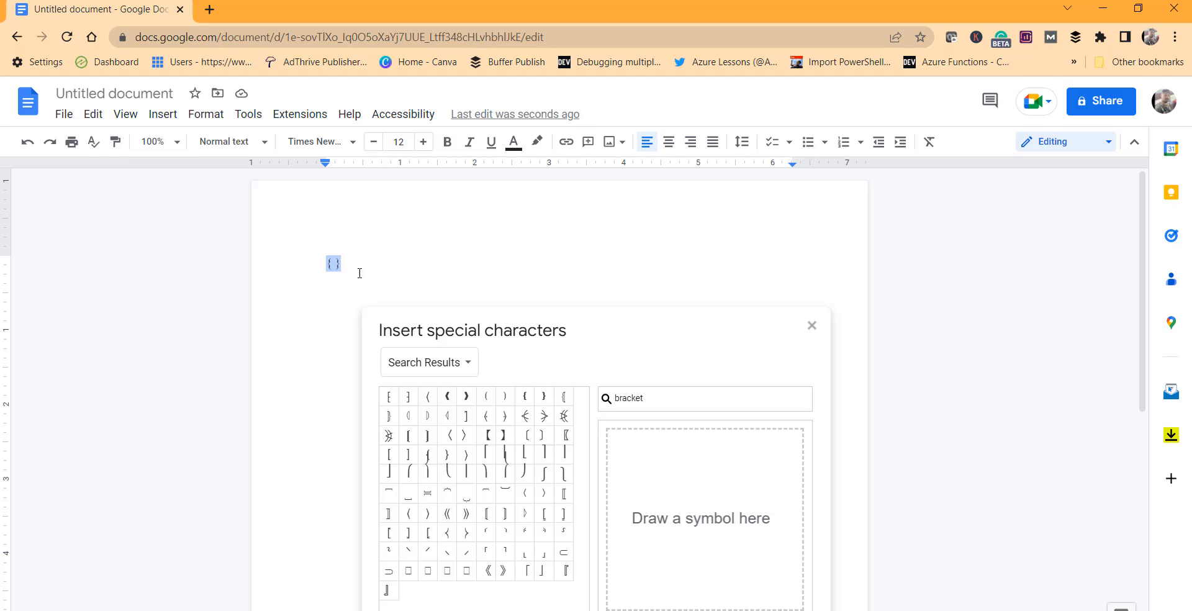
mouse_move(424, 159)
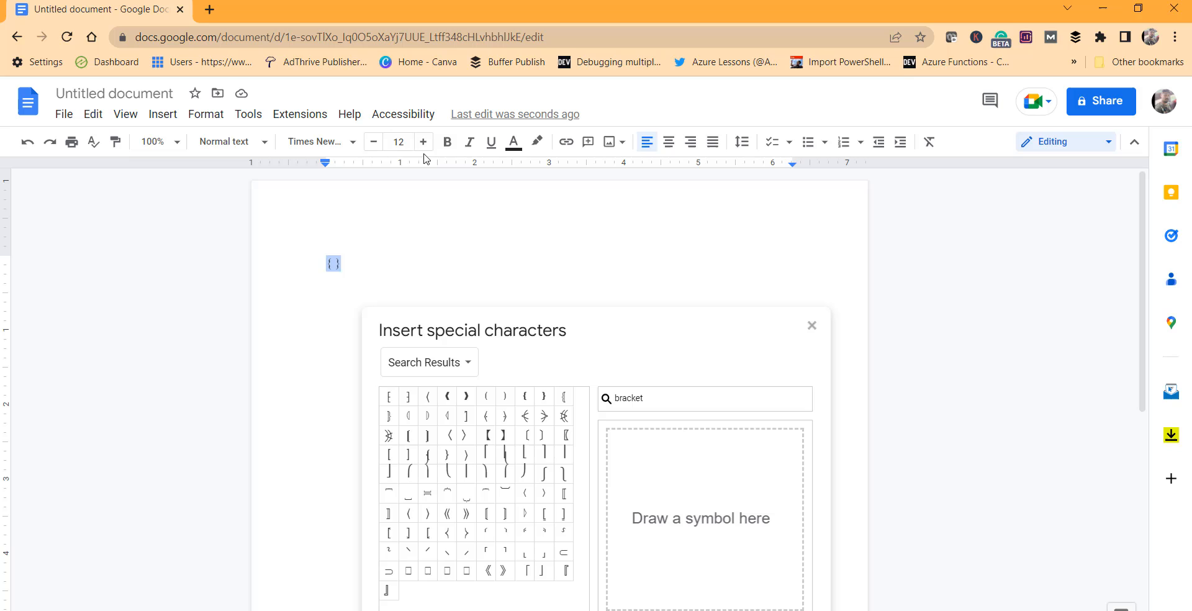
Increase the braces' font size to 35 and place the cursor after them.
click(423, 142)
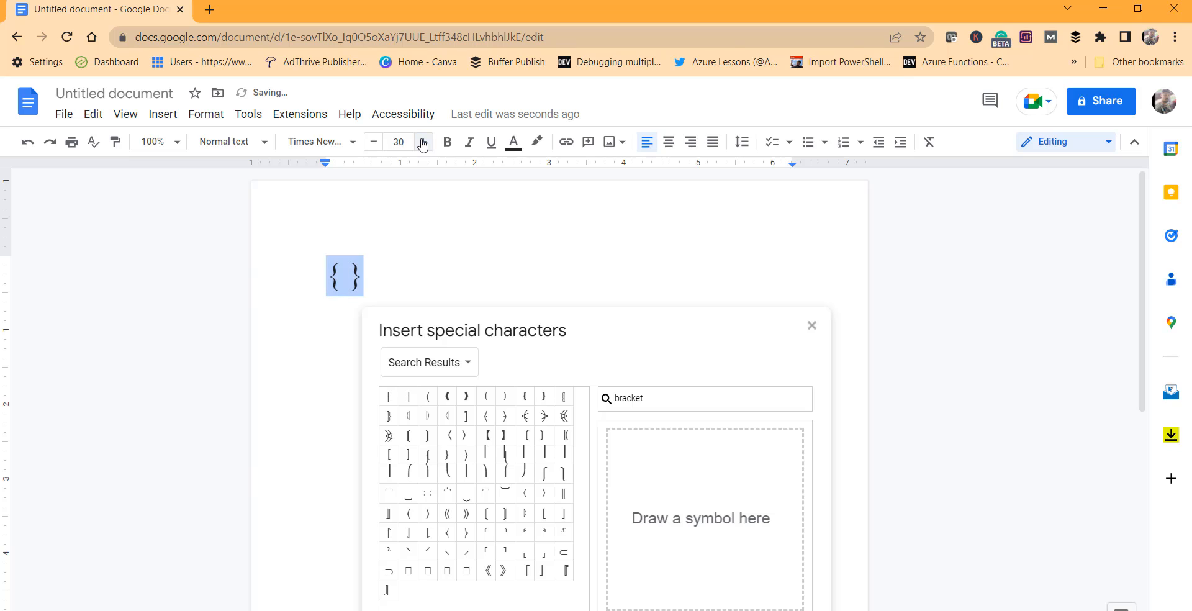
click(423, 142)
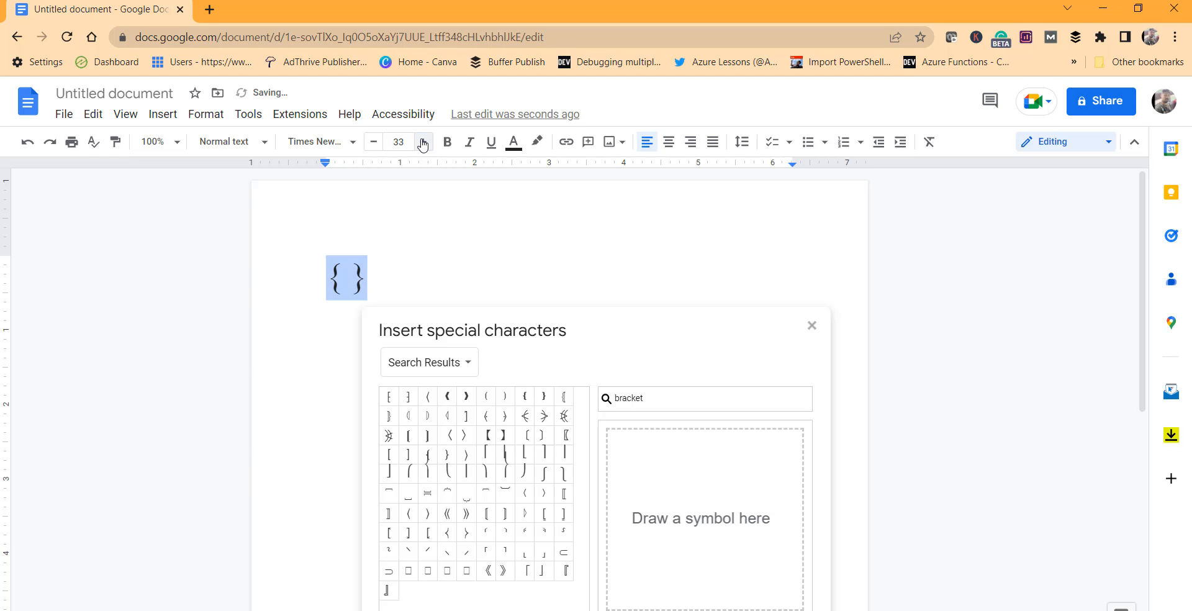
click(422, 142)
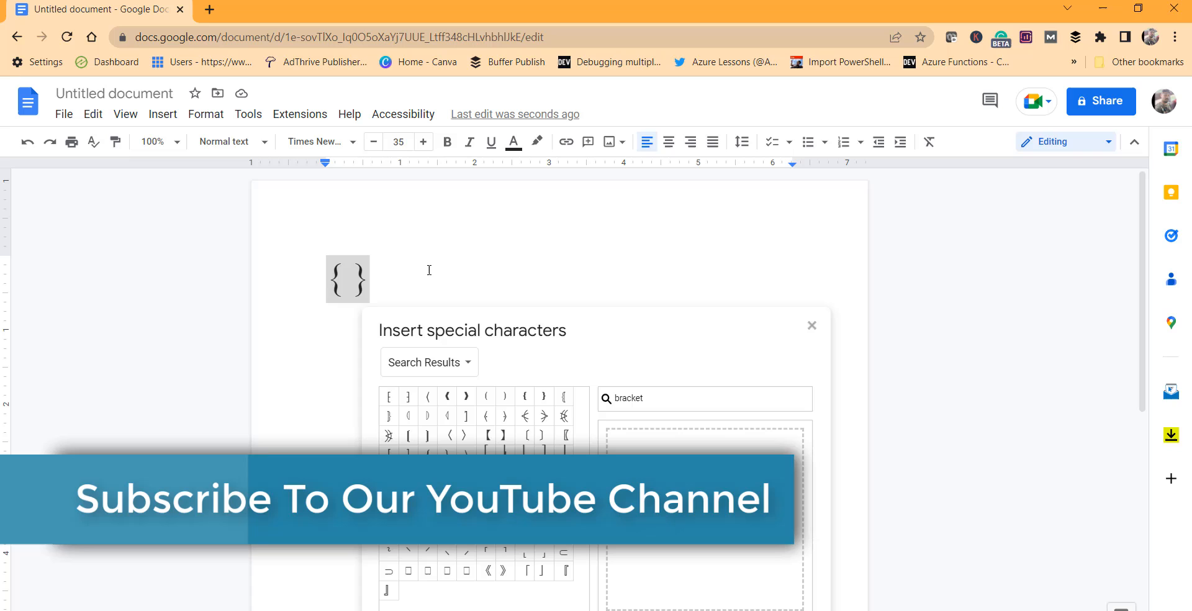
click(409, 435)
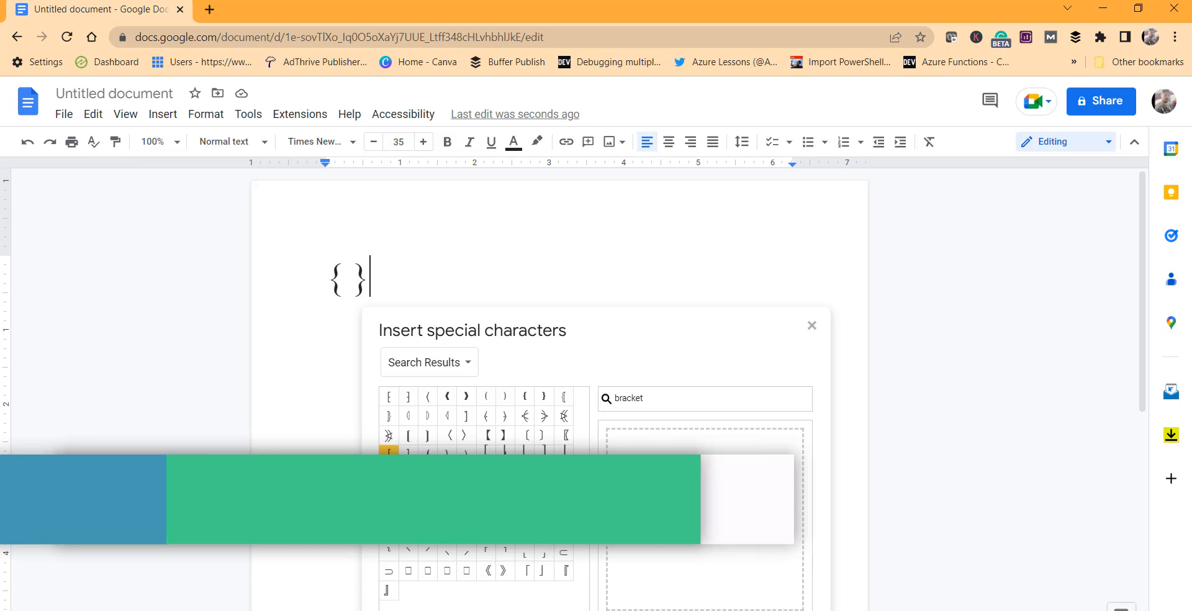
Insert the left and right square brackets [ ] from the search results.
click(389, 455)
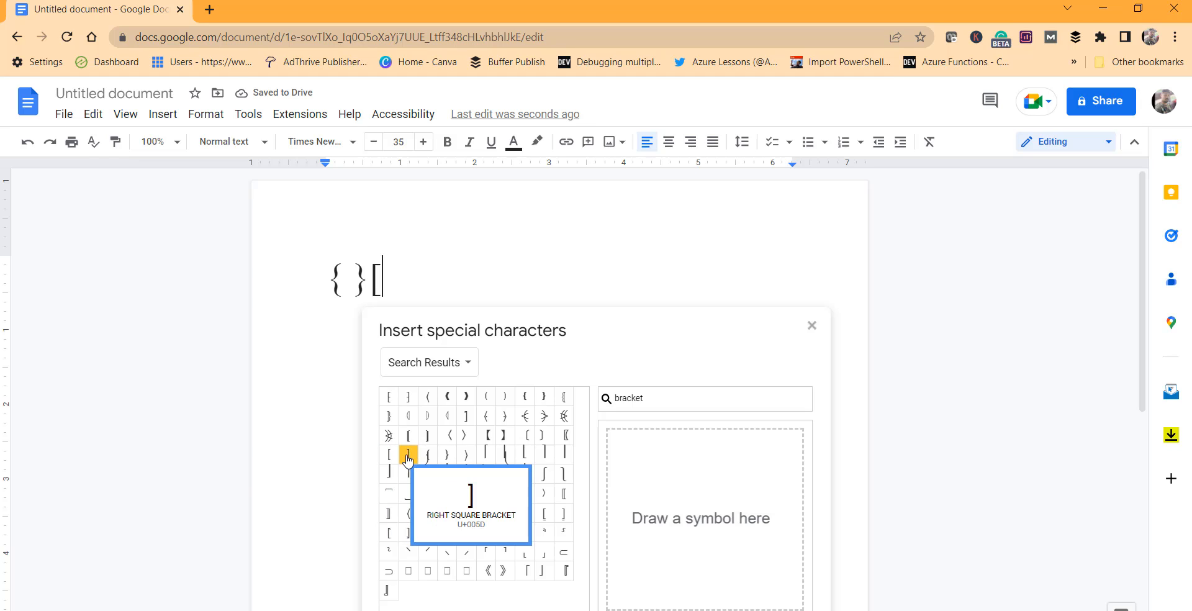
click(409, 454)
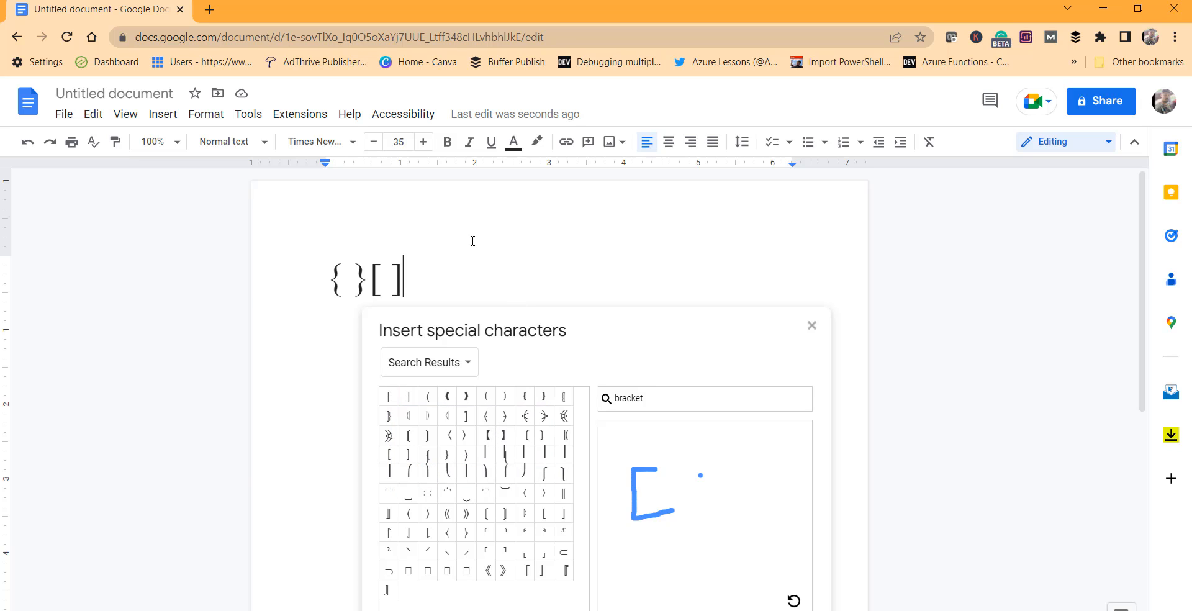
mouse_move(515, 256)
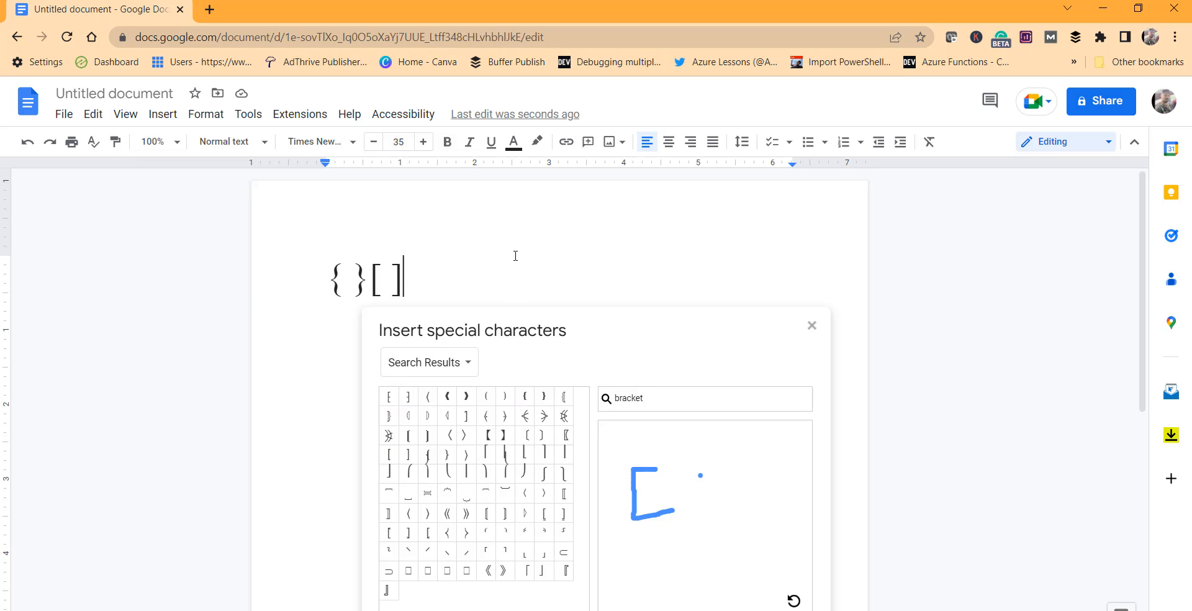